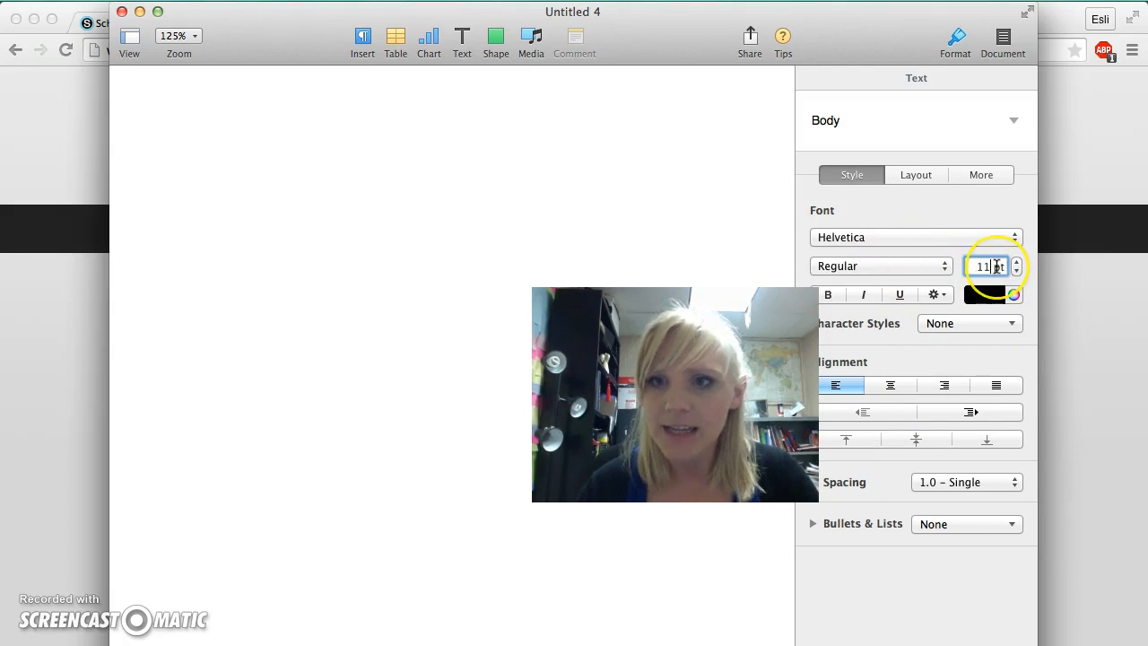
# Set the body text to Times New Roman at 12 pt in the Text Style pane
pyautogui.click(1016, 262)
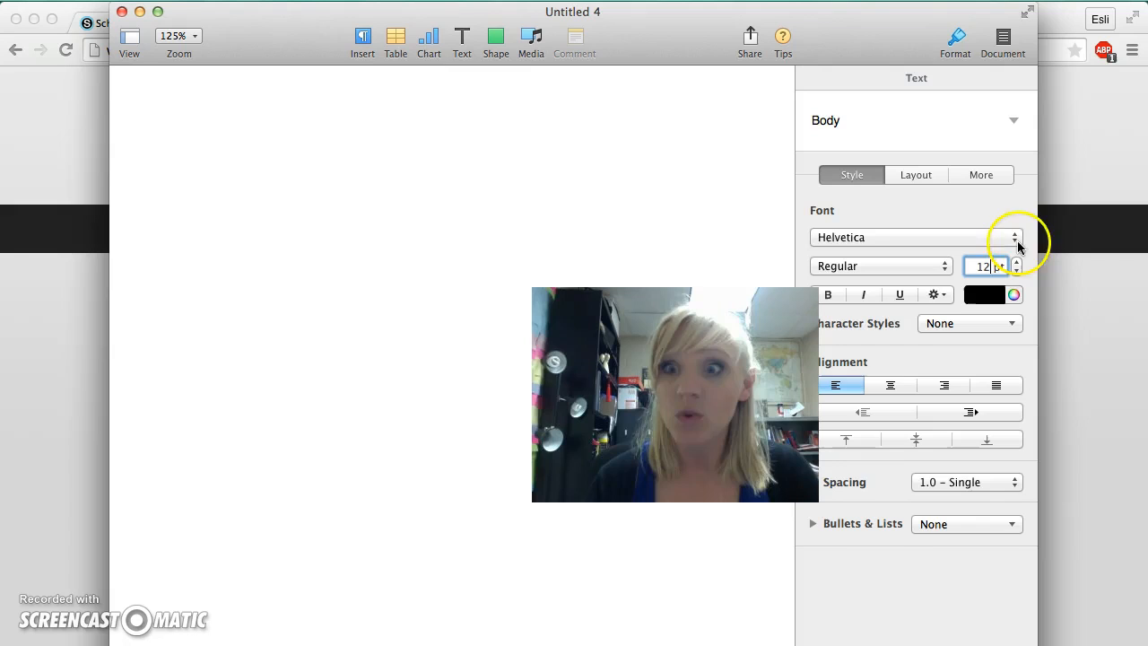
pyautogui.click(1014, 237)
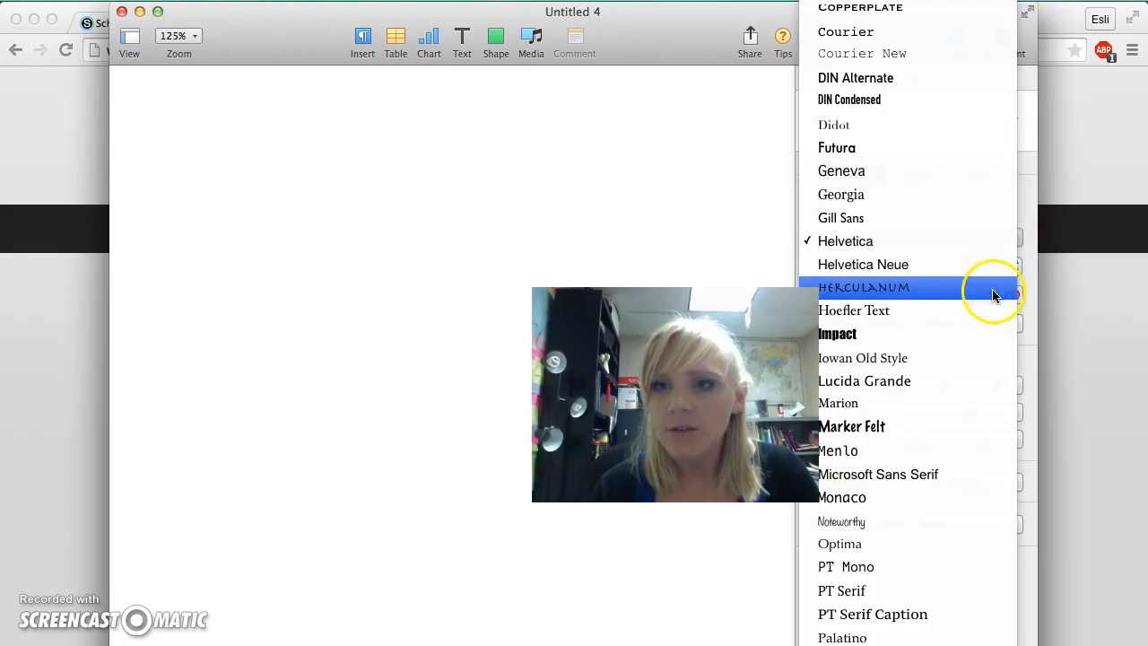
pyautogui.scroll(-3)
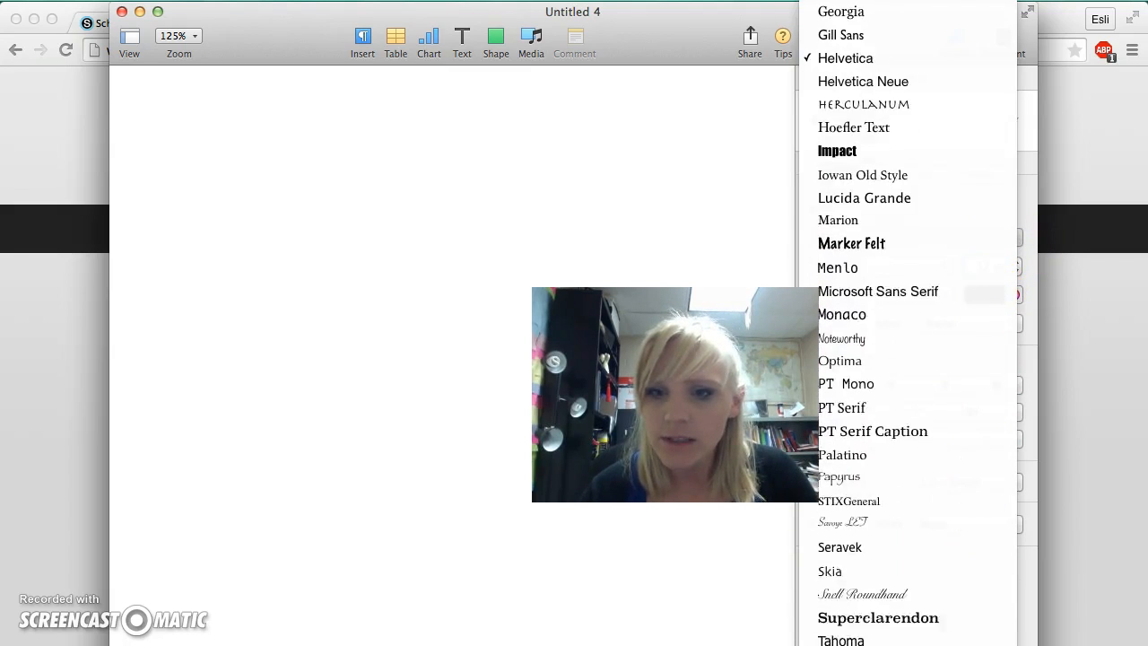
pyautogui.click(845, 57)
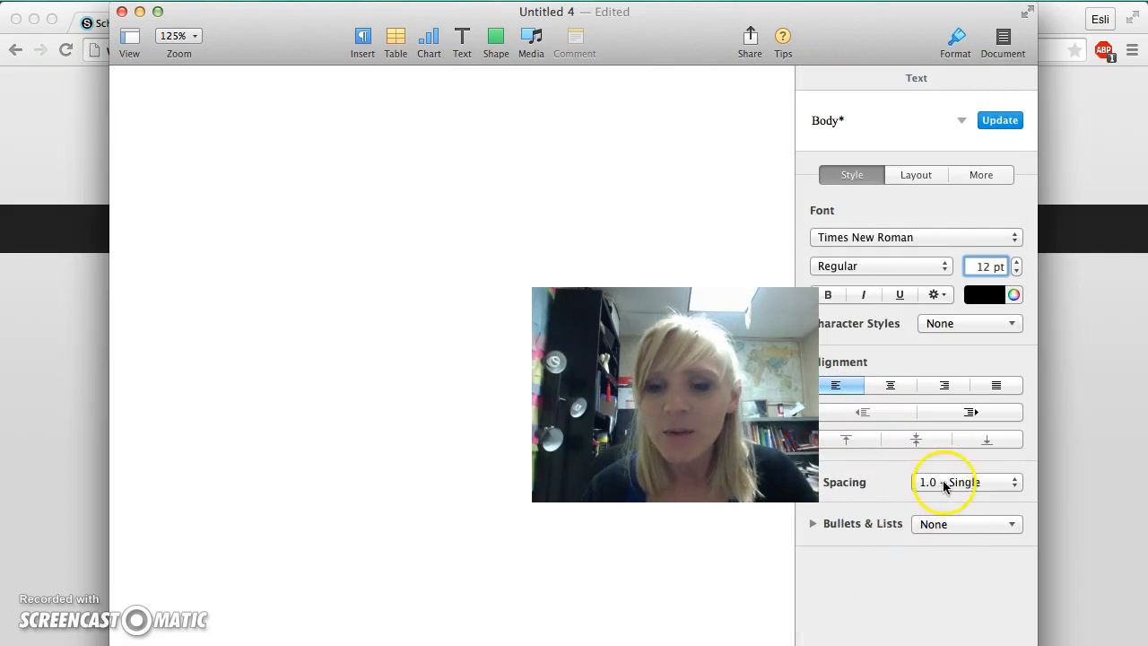
pyautogui.moveTo(1019, 488)
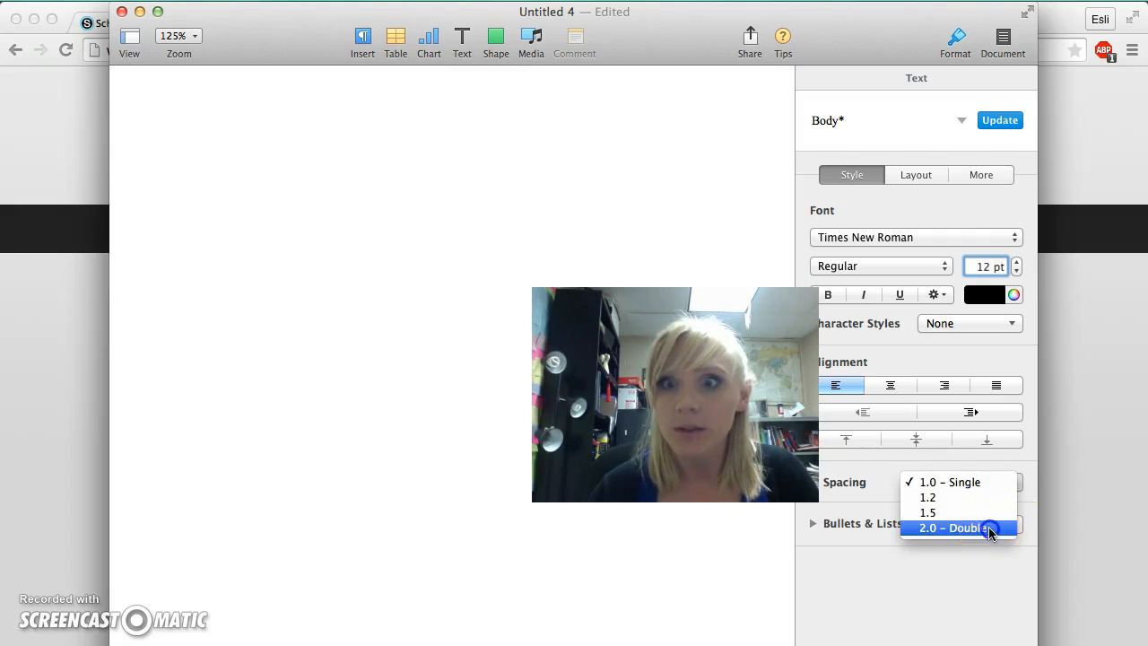
# Set the line spacing to 2.0 – Double
pyautogui.click(958, 528)
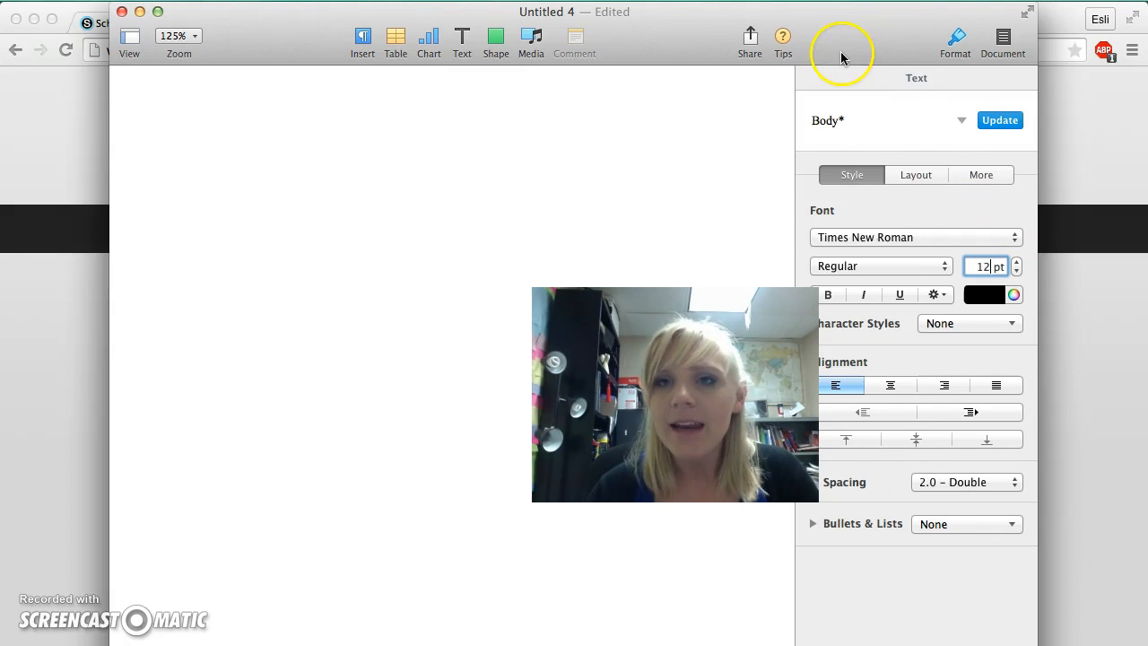
pyautogui.moveTo(841, 44)
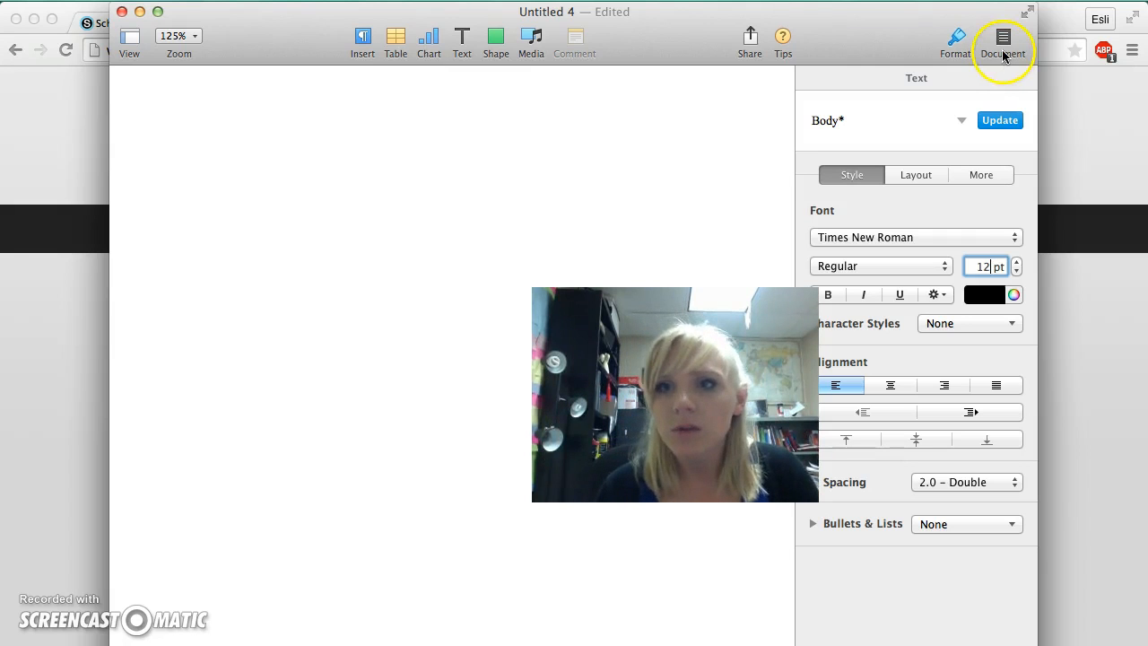
# Show the Document settings: US Letter portrait with 1-inch margins
pyautogui.click(1001, 38)
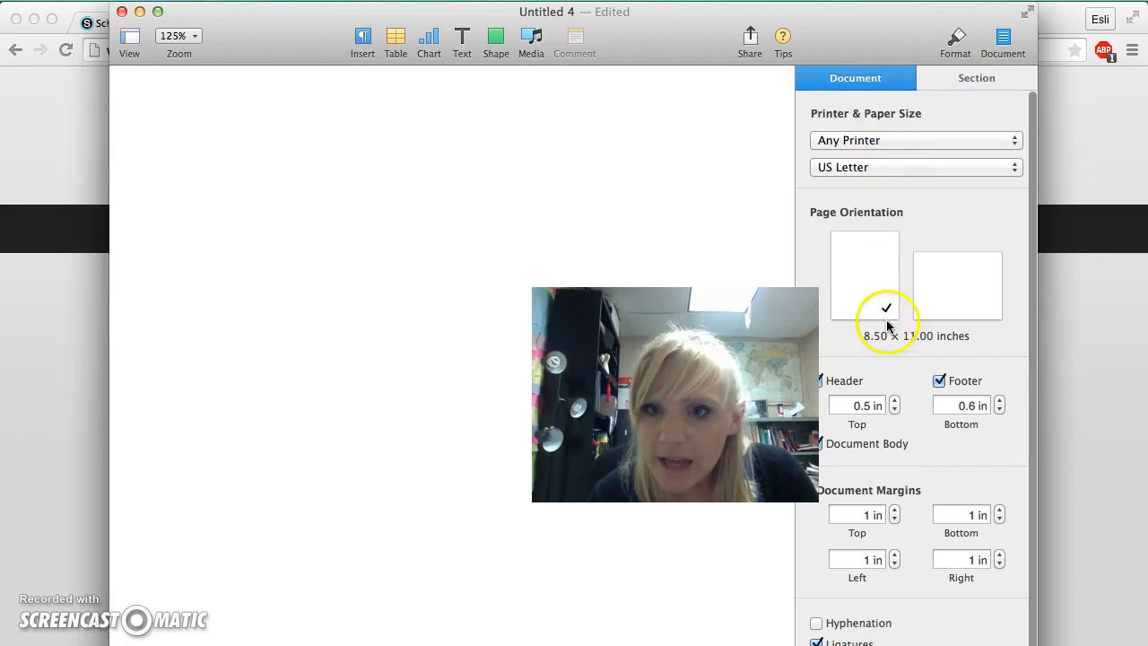
pyautogui.moveTo(886, 492)
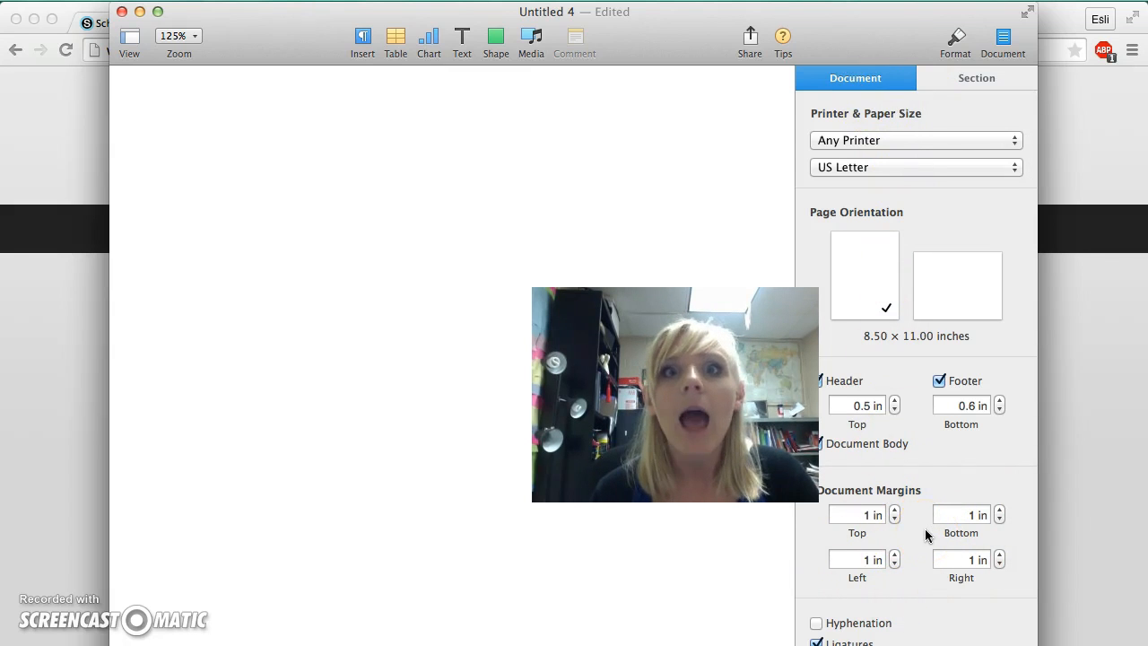
pyautogui.moveTo(904, 515)
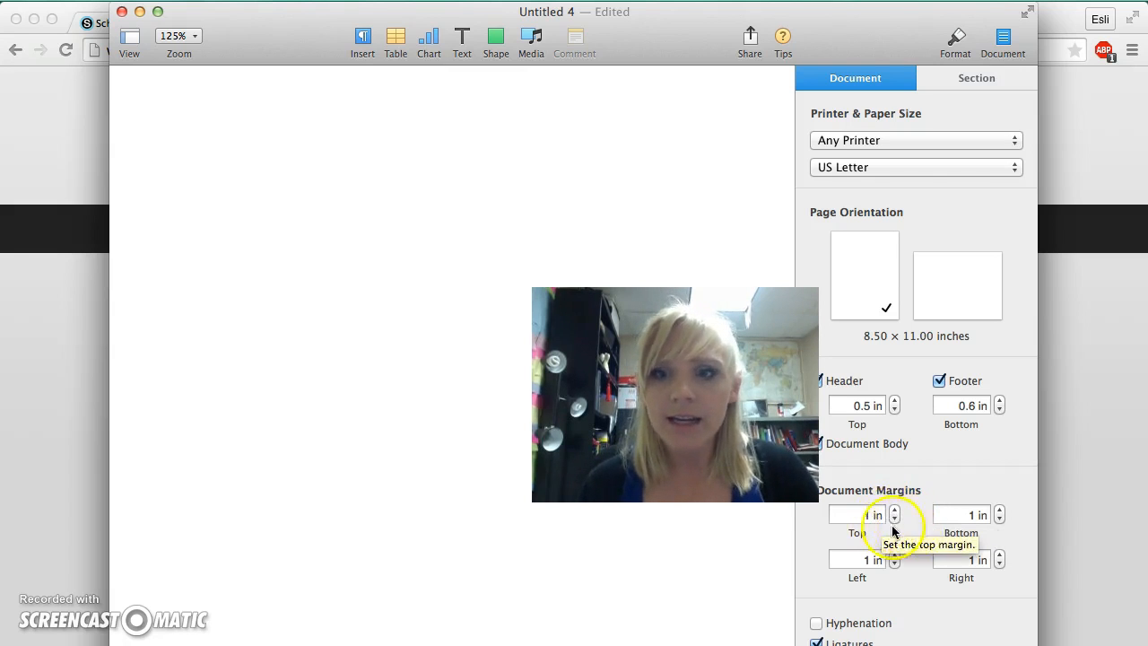
pyautogui.moveTo(865, 599)
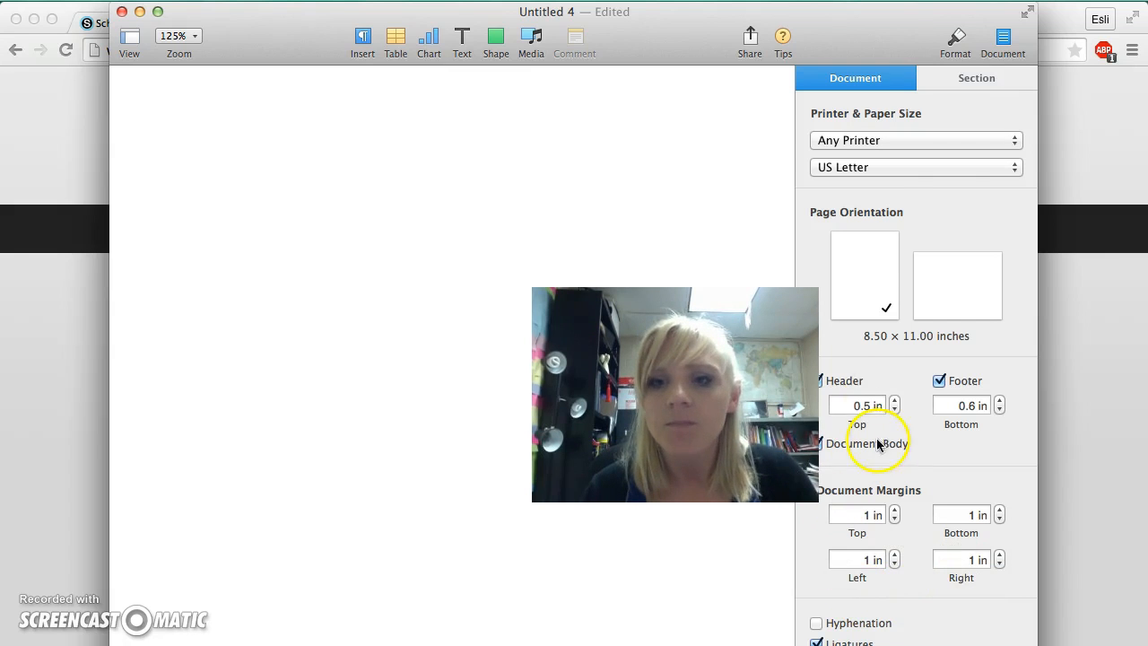
pyautogui.click(854, 79)
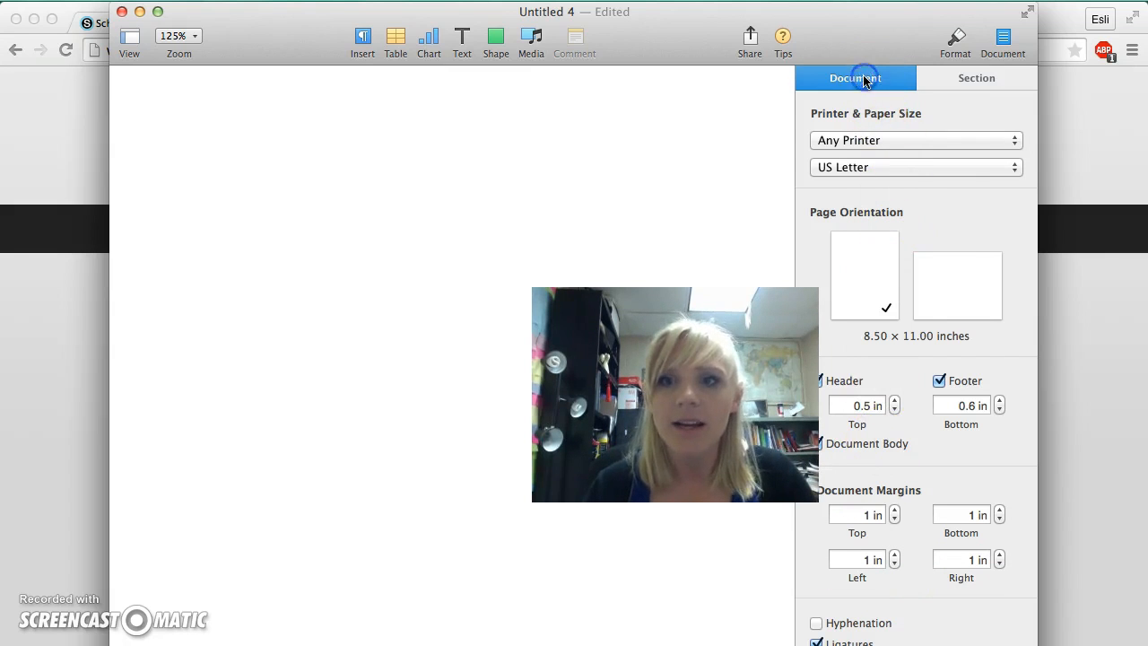
pyautogui.moveTo(886, 235)
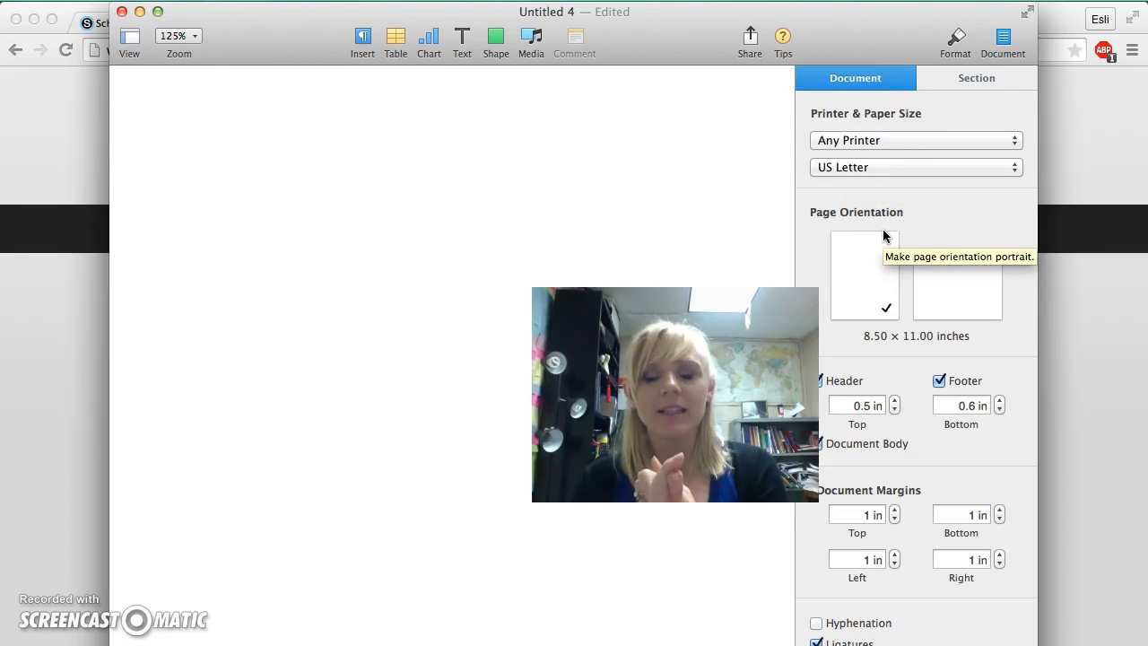
pyautogui.moveTo(628, 11)
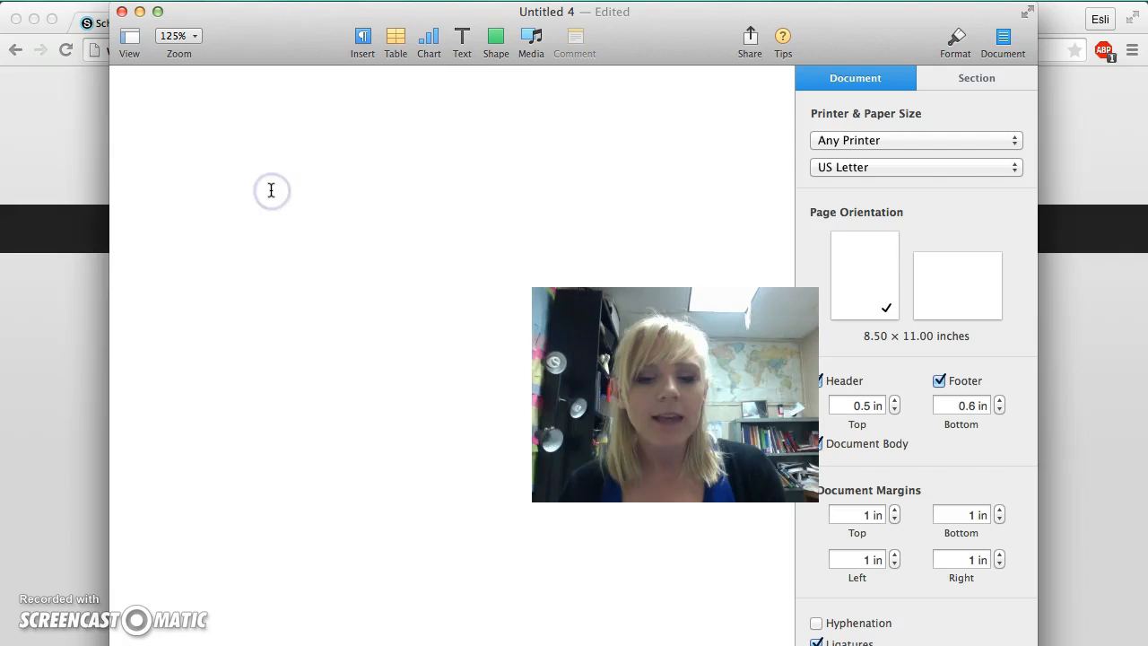
# Write the heading lines: student name Kanton, Ms. Blanton, and Intermediate Writing C
pyautogui.write('Kaci Bla')
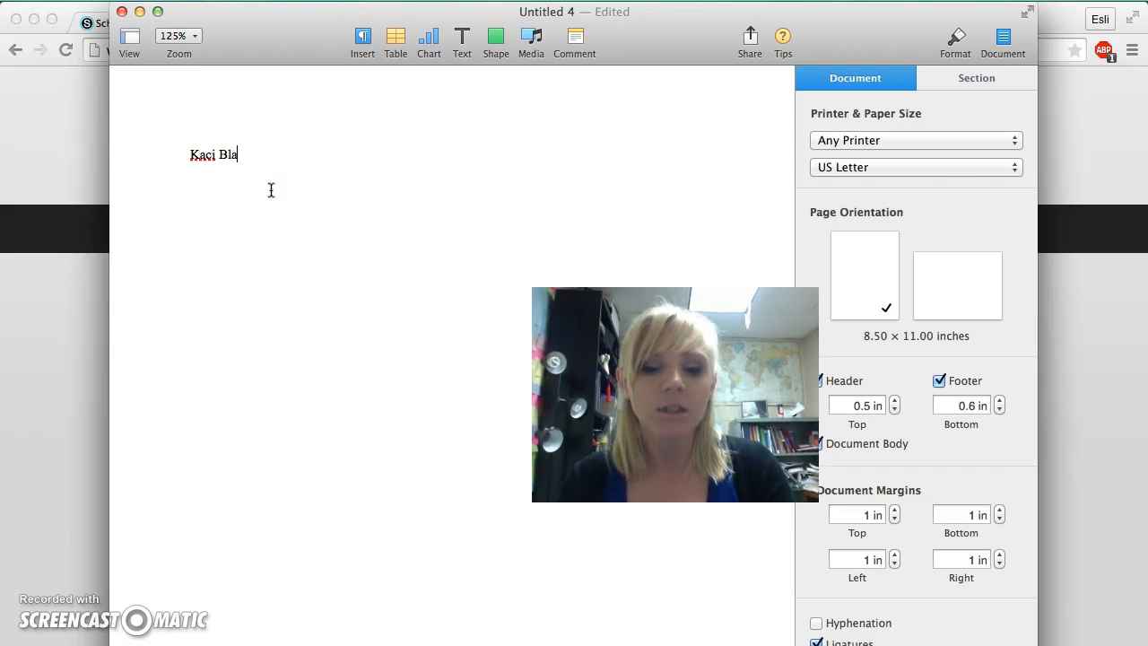
pyautogui.write('nton')
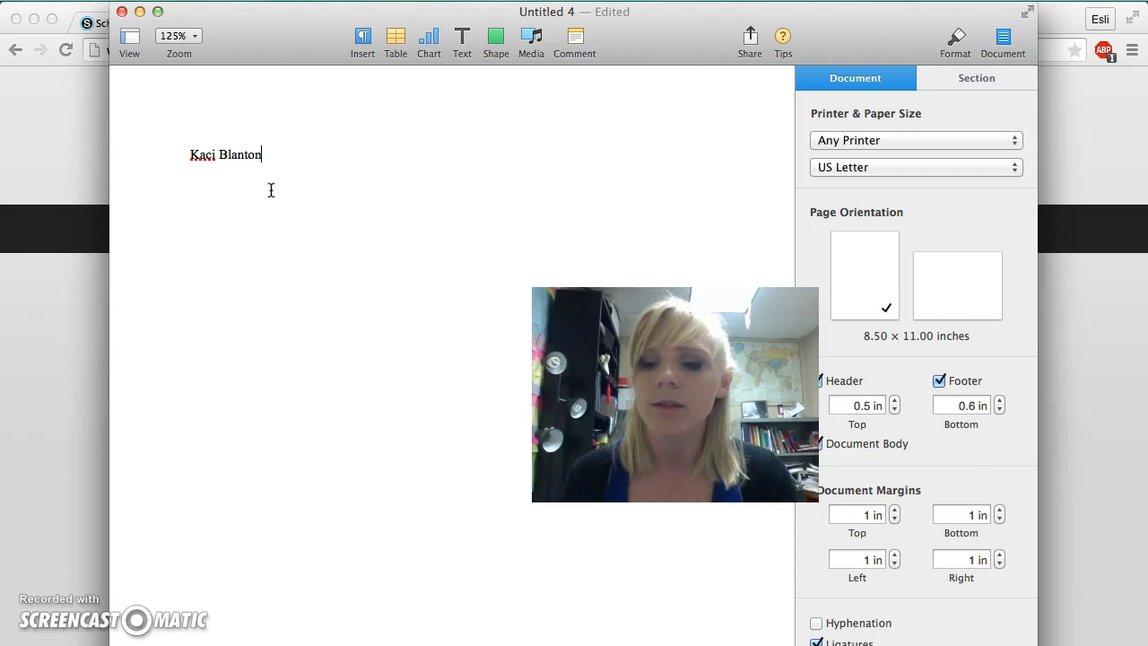
pyautogui.press('Return')
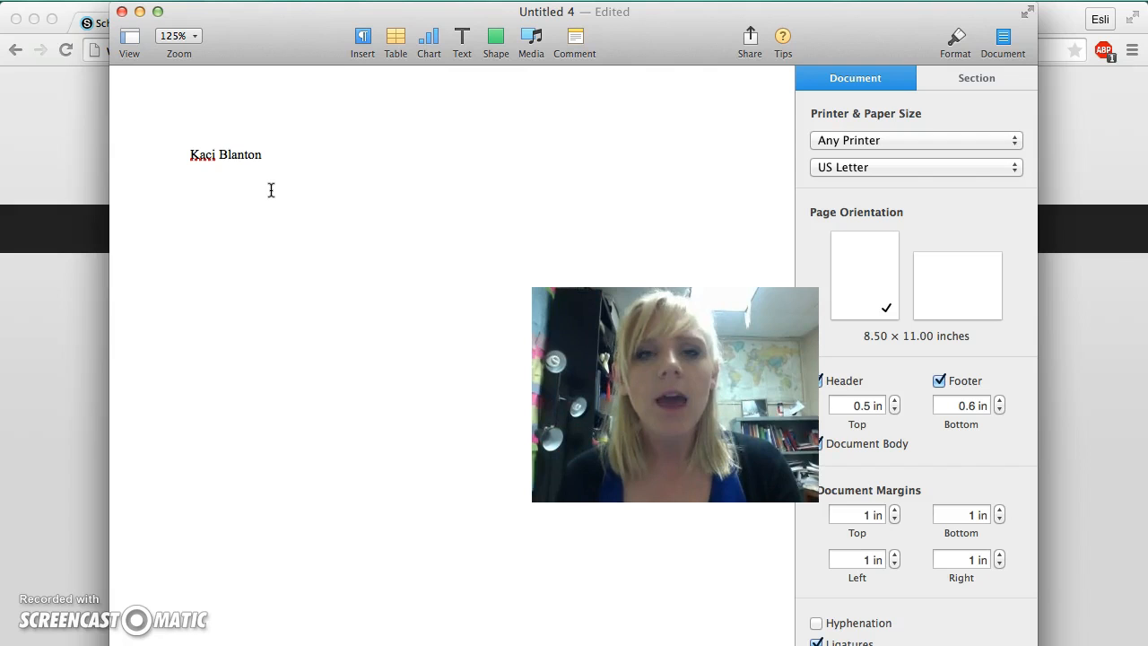
pyautogui.write('Ms')
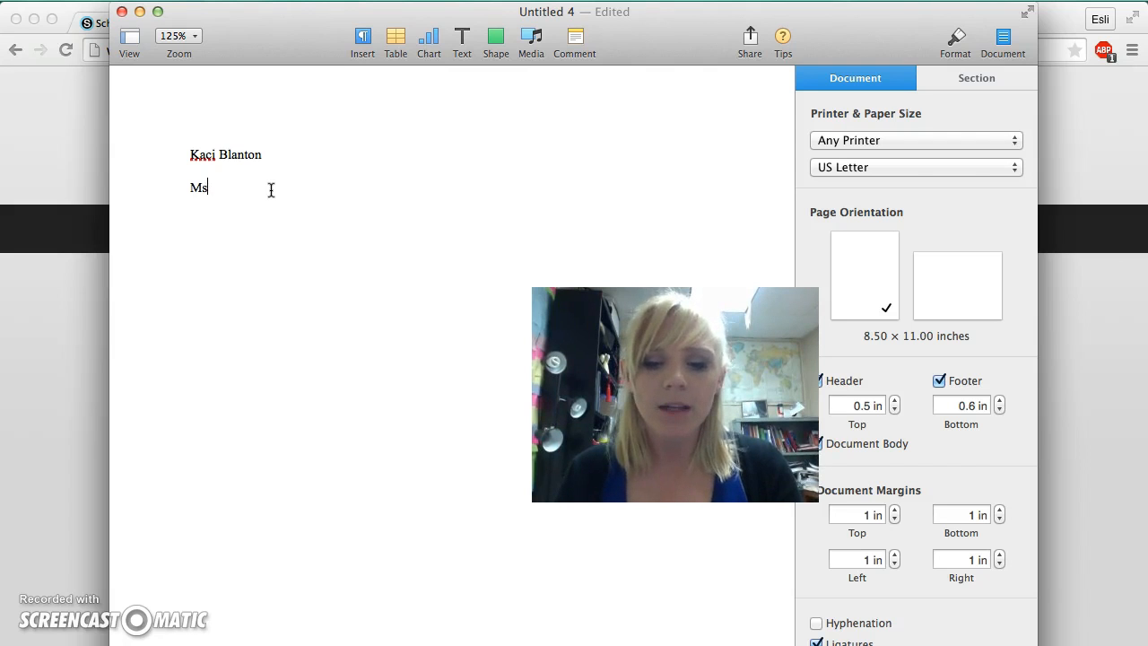
pyautogui.write('. Blanton')
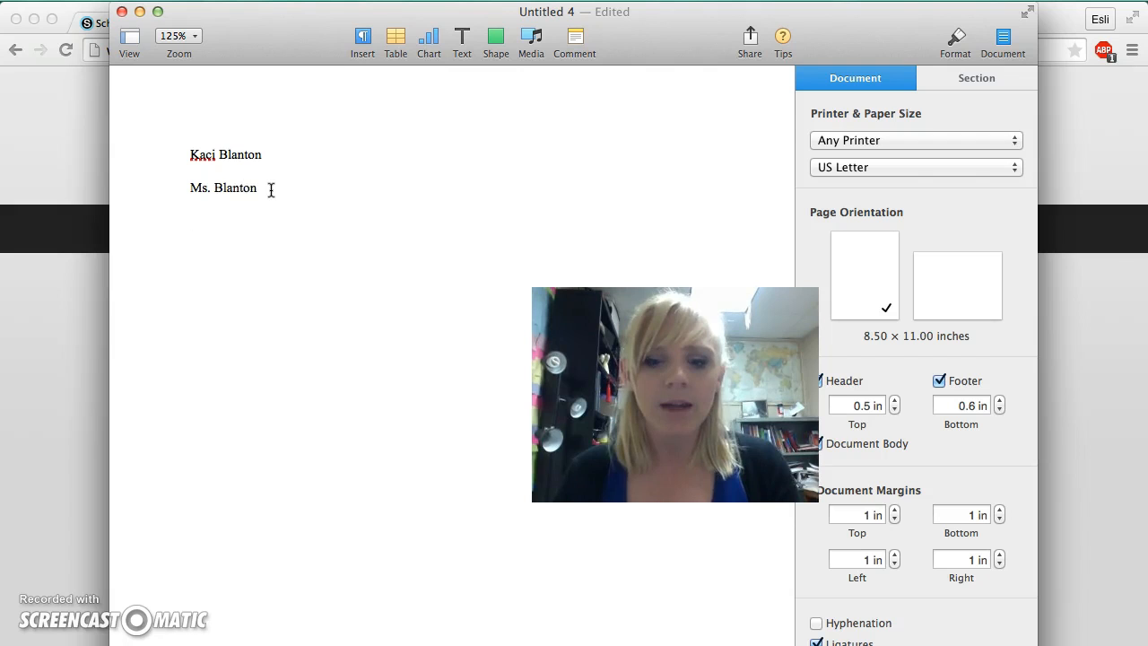
pyautogui.write('Intermediate')
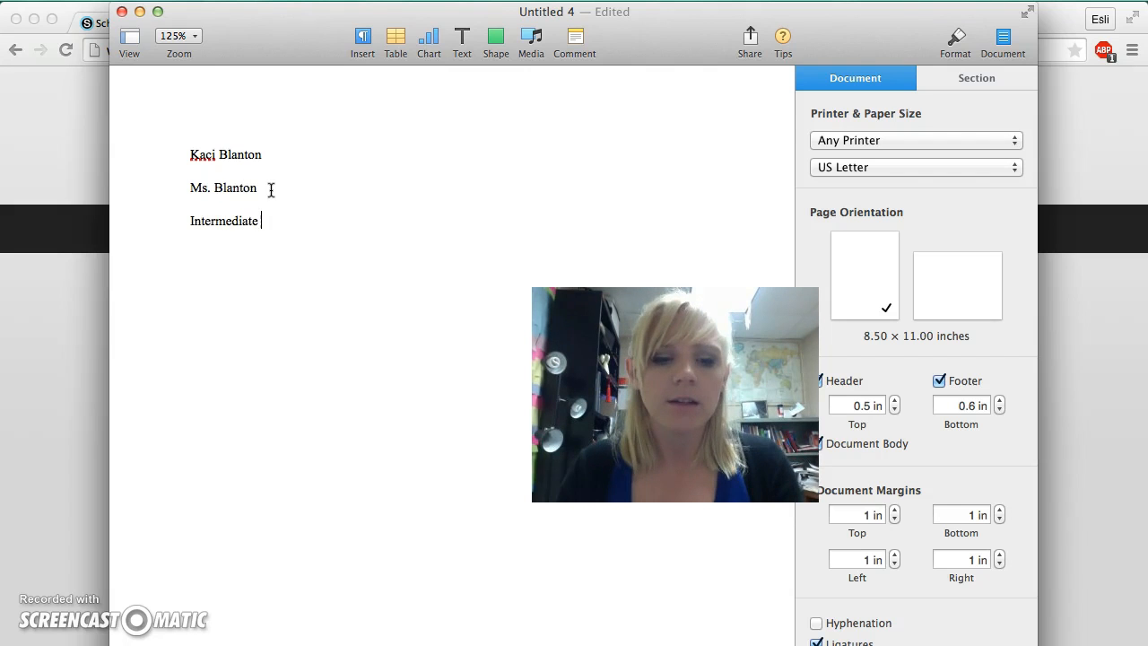
pyautogui.write('Writing C')
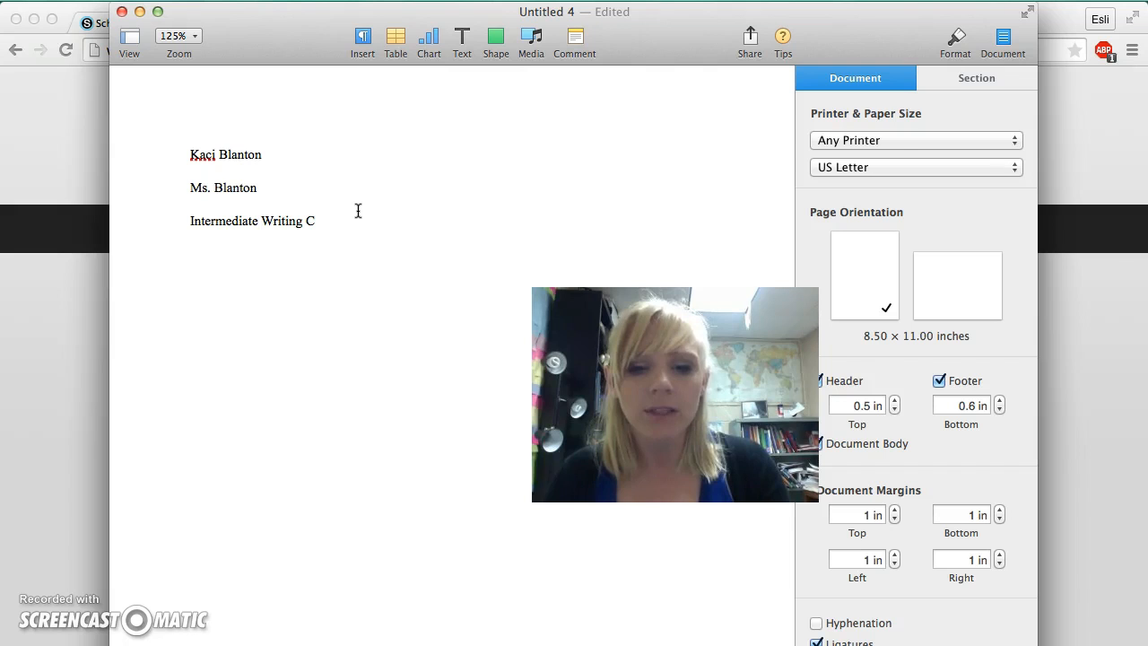
# Add the date line May 28, 2015 below the course name
pyautogui.press('Return')
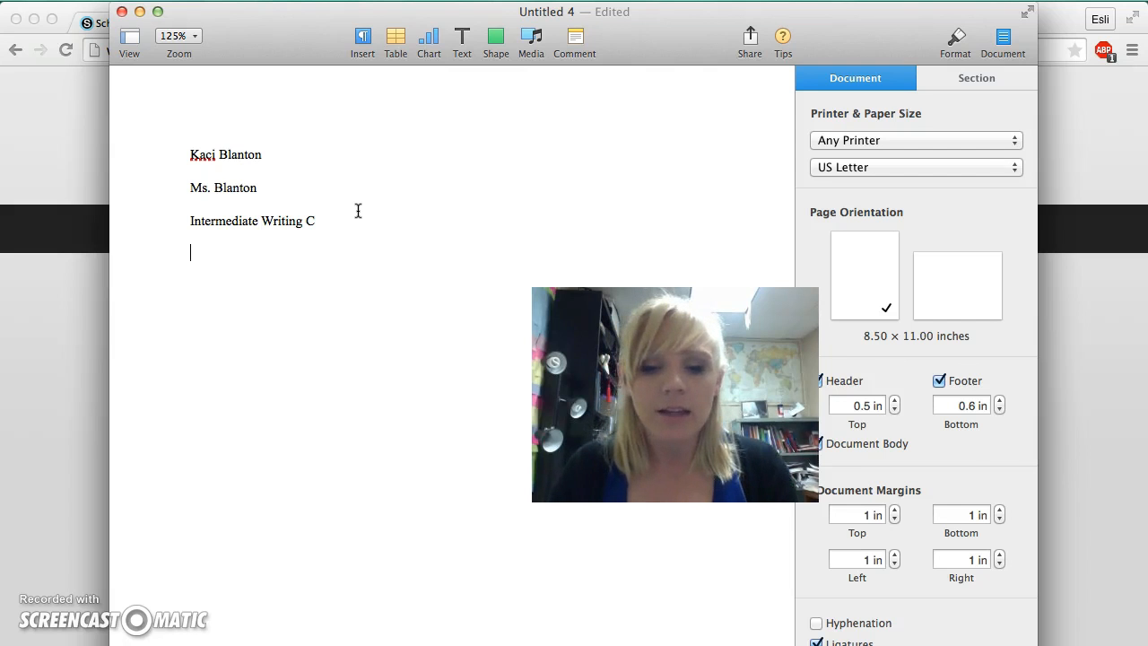
pyautogui.write('May')
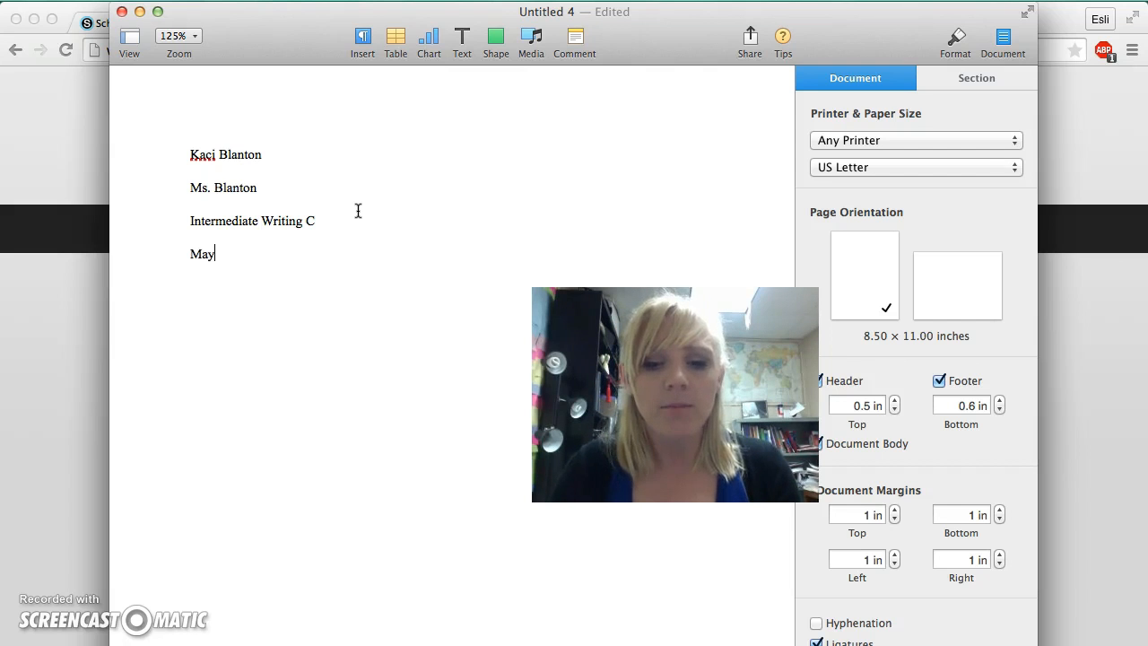
pyautogui.write('28,')
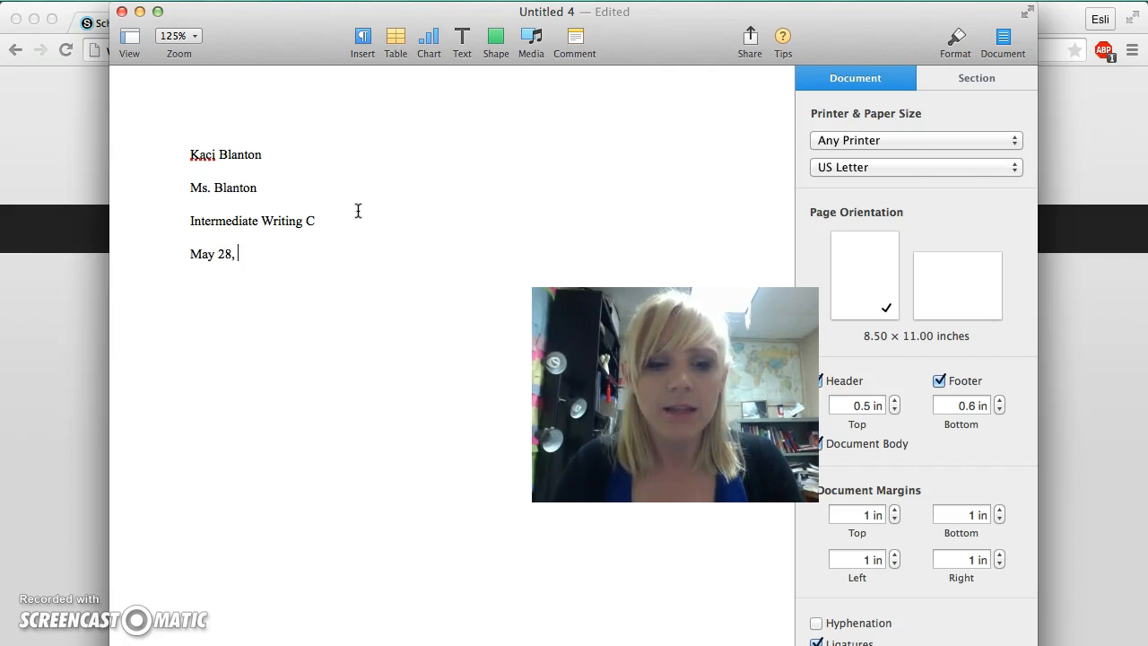
pyautogui.write('2015')
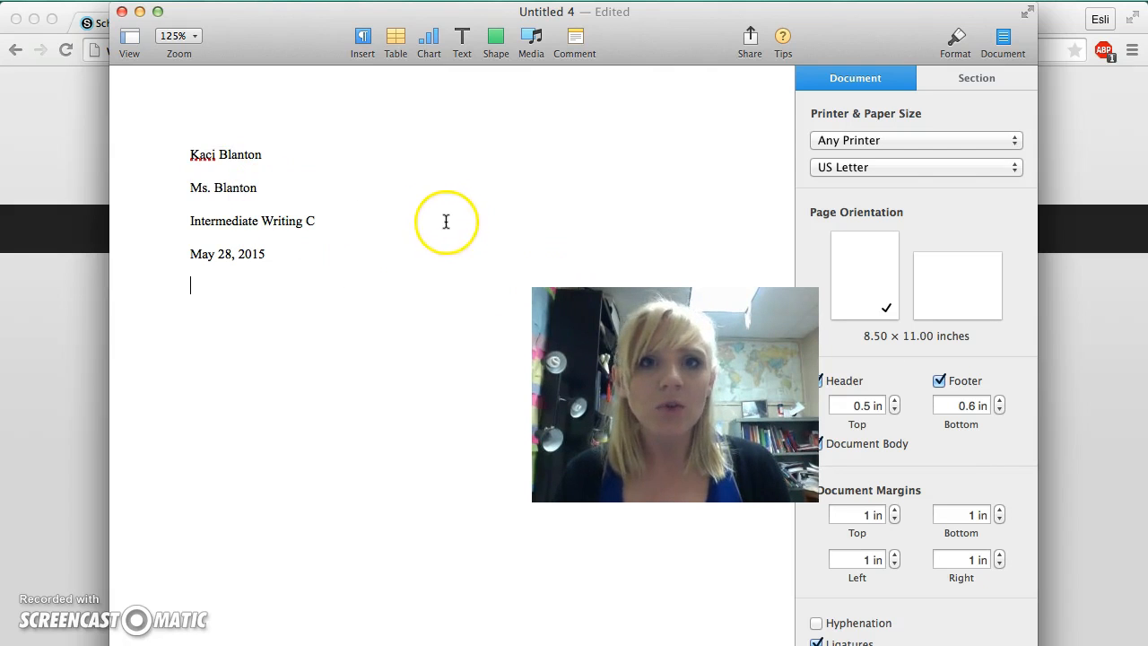
pyautogui.moveTo(463, 40)
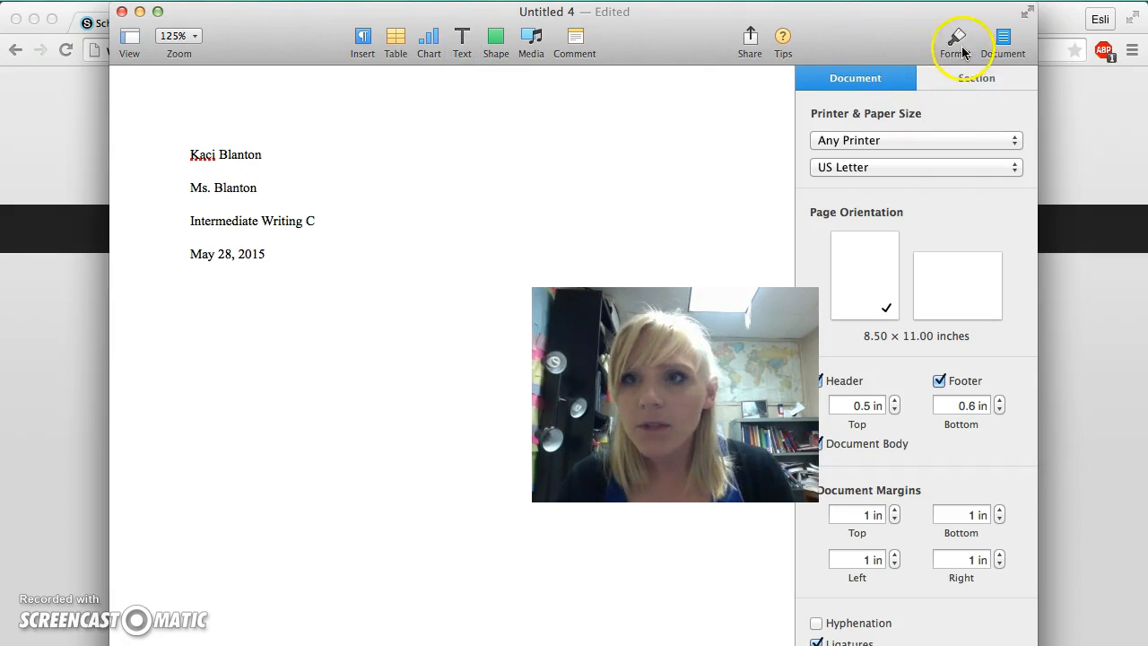
# Left-align the first body paragraph and write 'Start my essay!!!!'
pyautogui.click(955, 40)
pyautogui.write('Title')
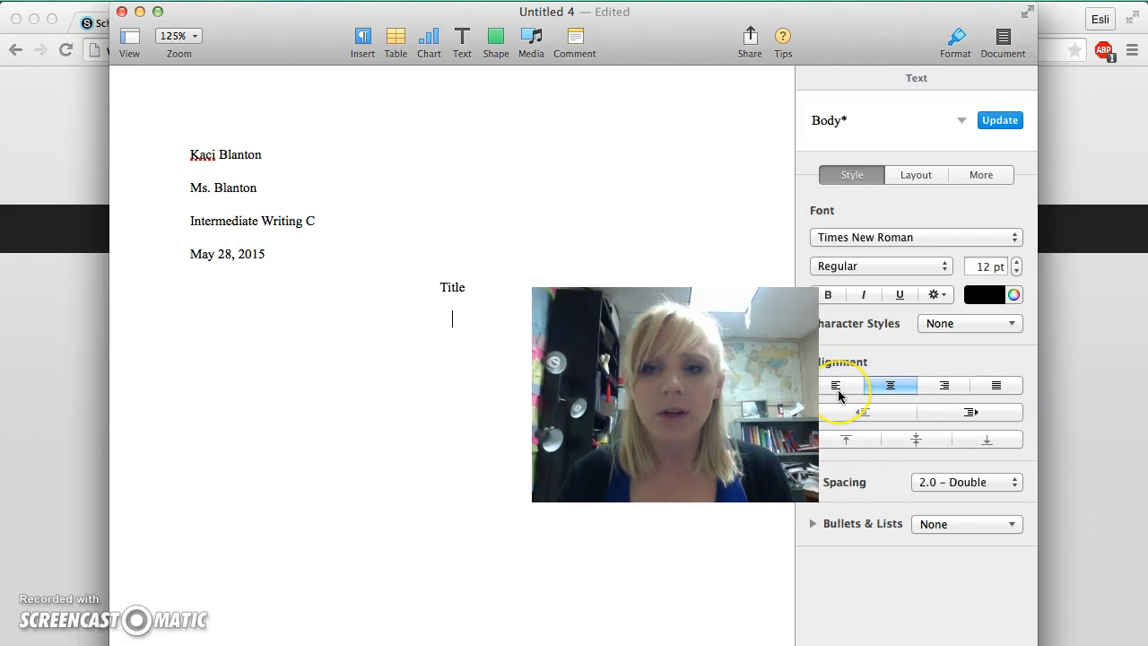
pyautogui.click(840, 385)
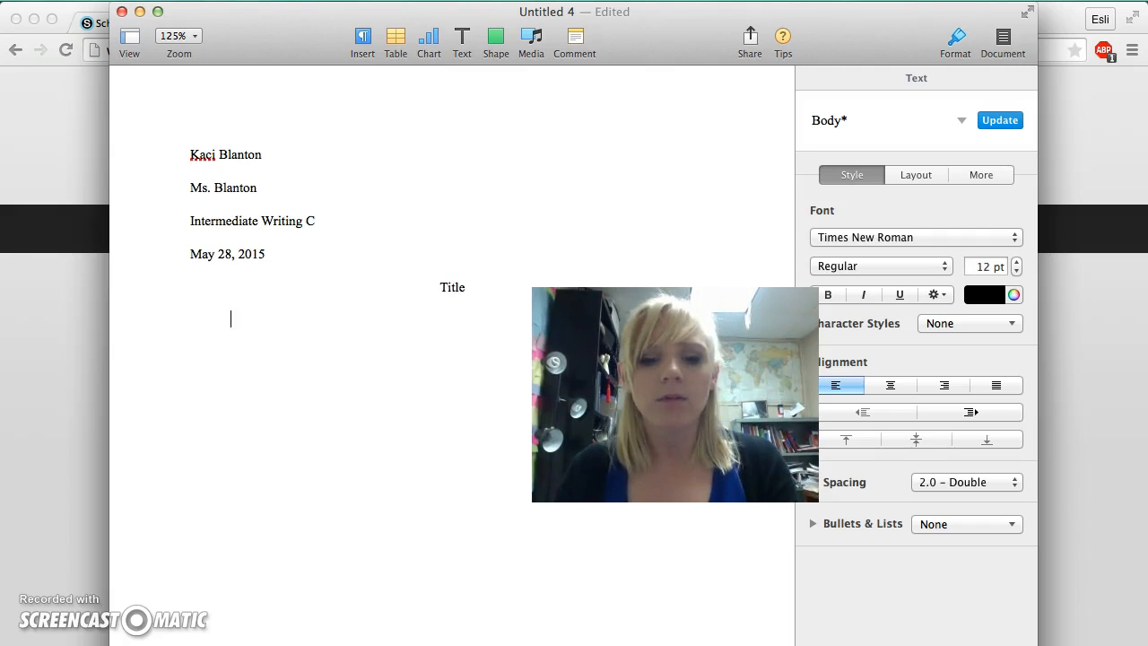
pyautogui.write('Start my e')
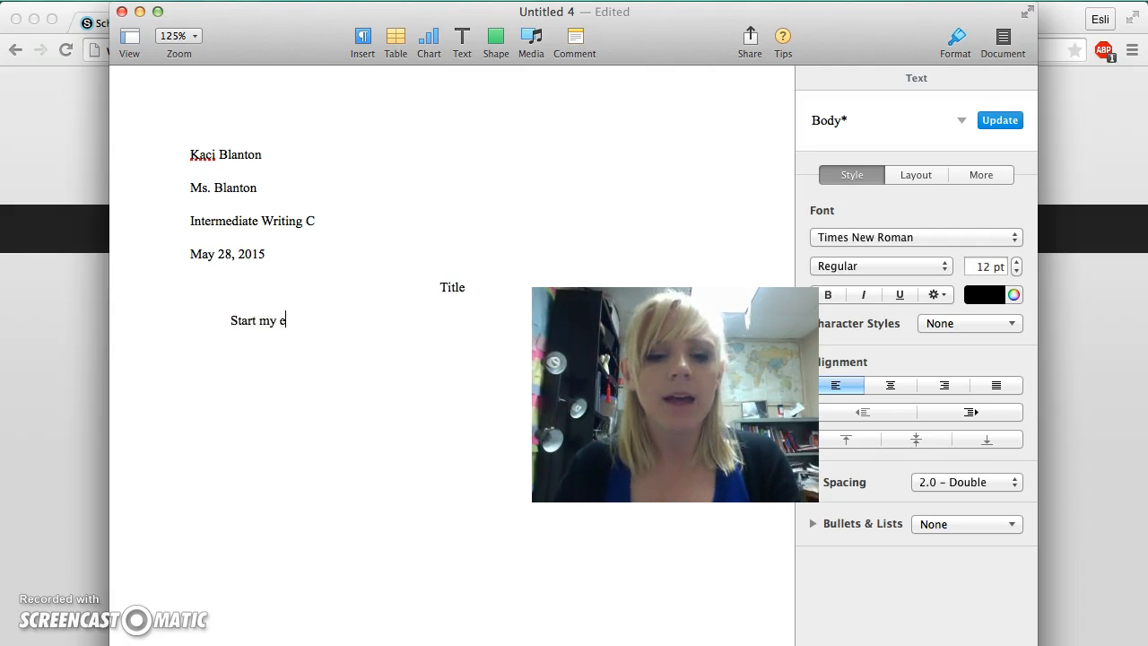
pyautogui.write('ssay!!!!')
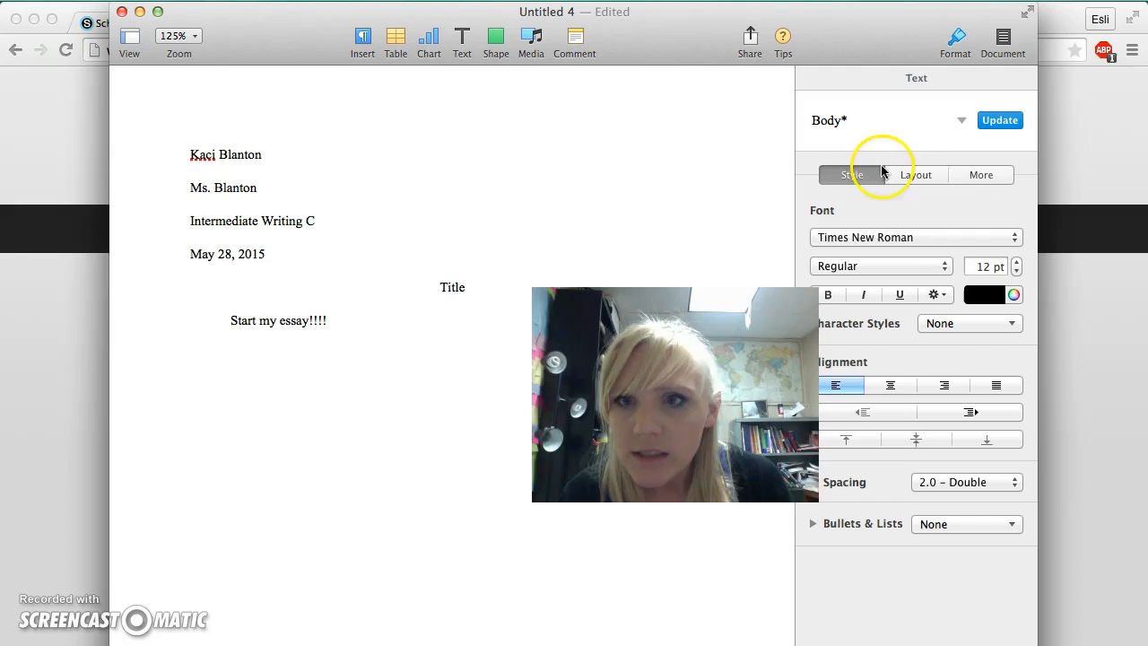
# Browse the Layout and More panes, then begin editing the page header
pyautogui.click(915, 174)
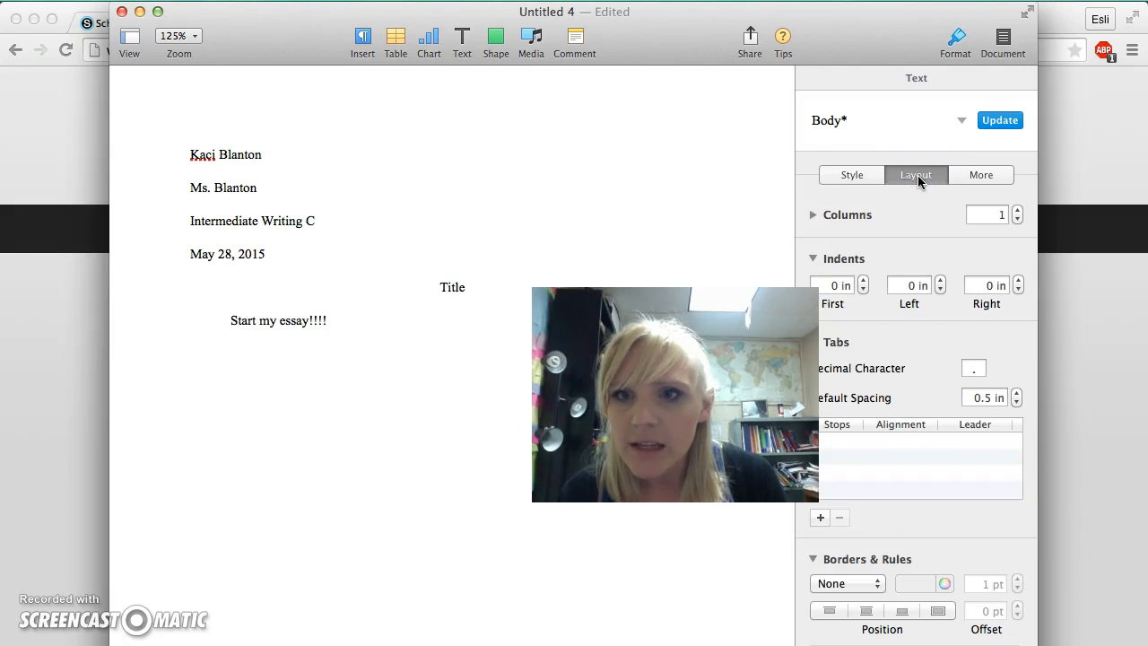
pyautogui.click(981, 174)
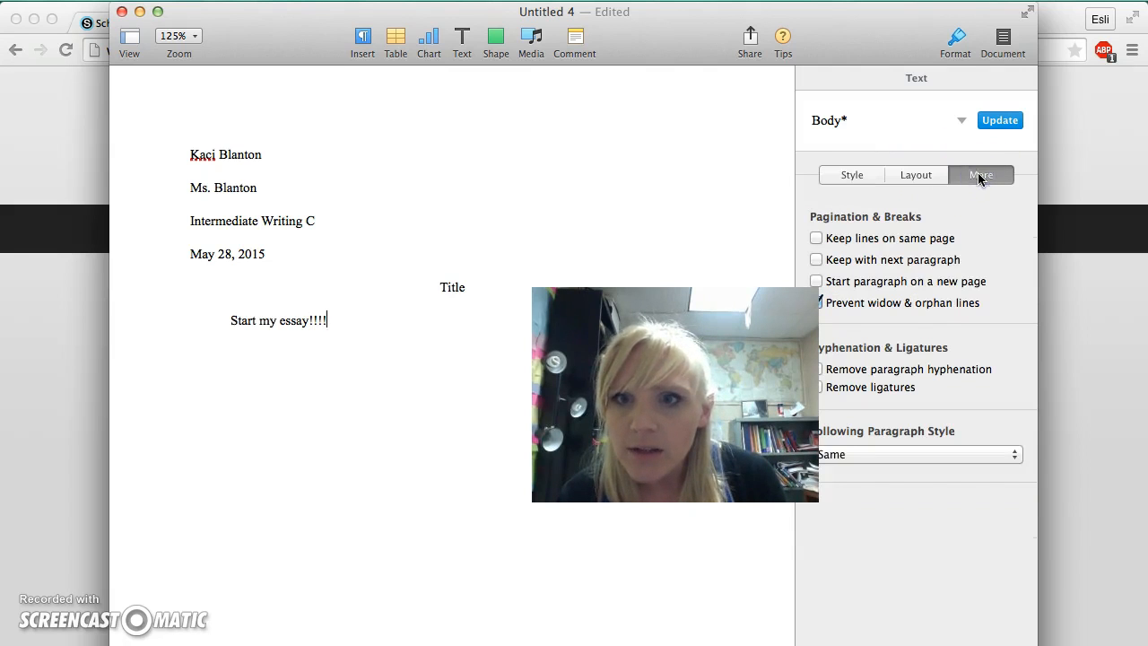
pyautogui.click(850, 175)
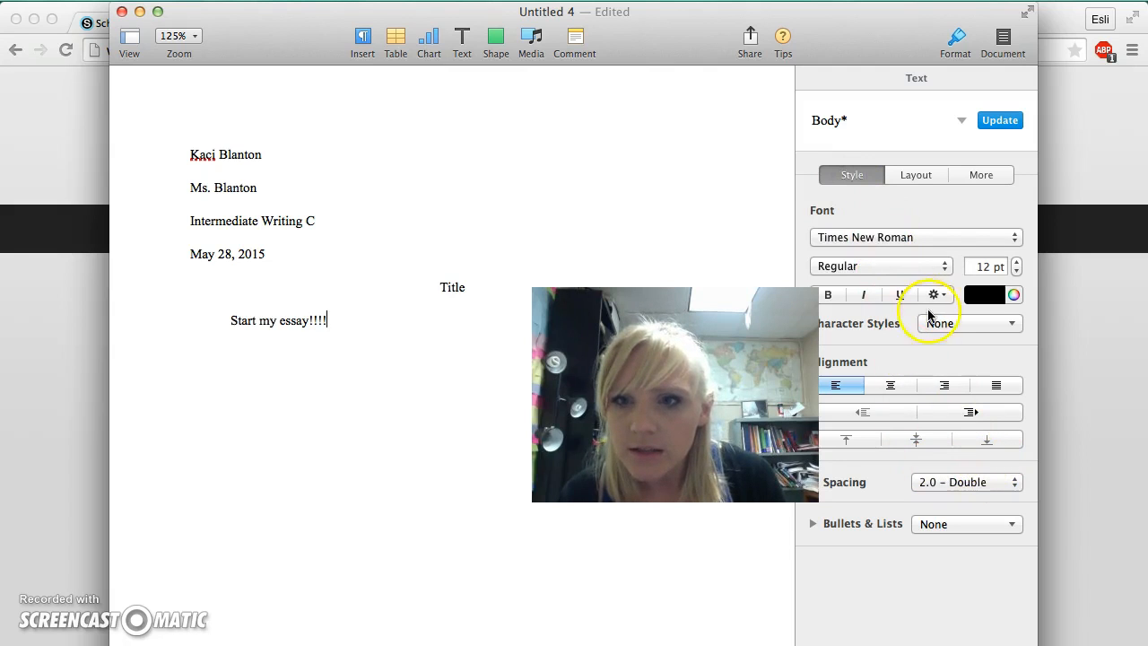
pyautogui.click(681, 113)
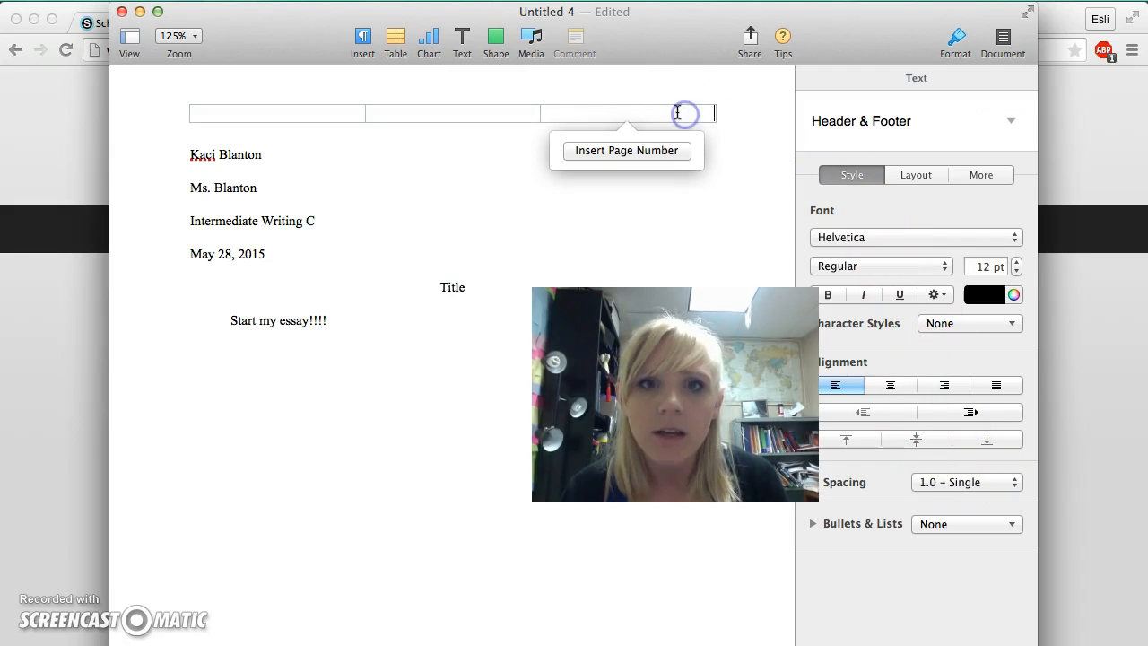
pyautogui.moveTo(656, 158)
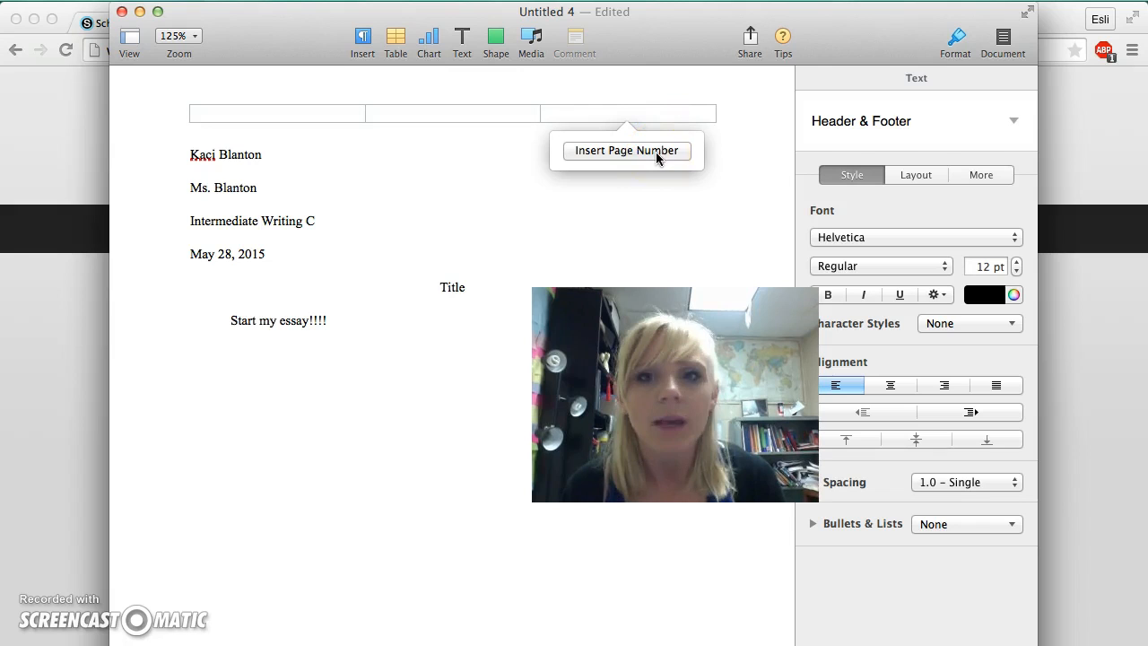
# Insert a plain page number in the right header and prefix it with 'Blan'
pyautogui.click(626, 151)
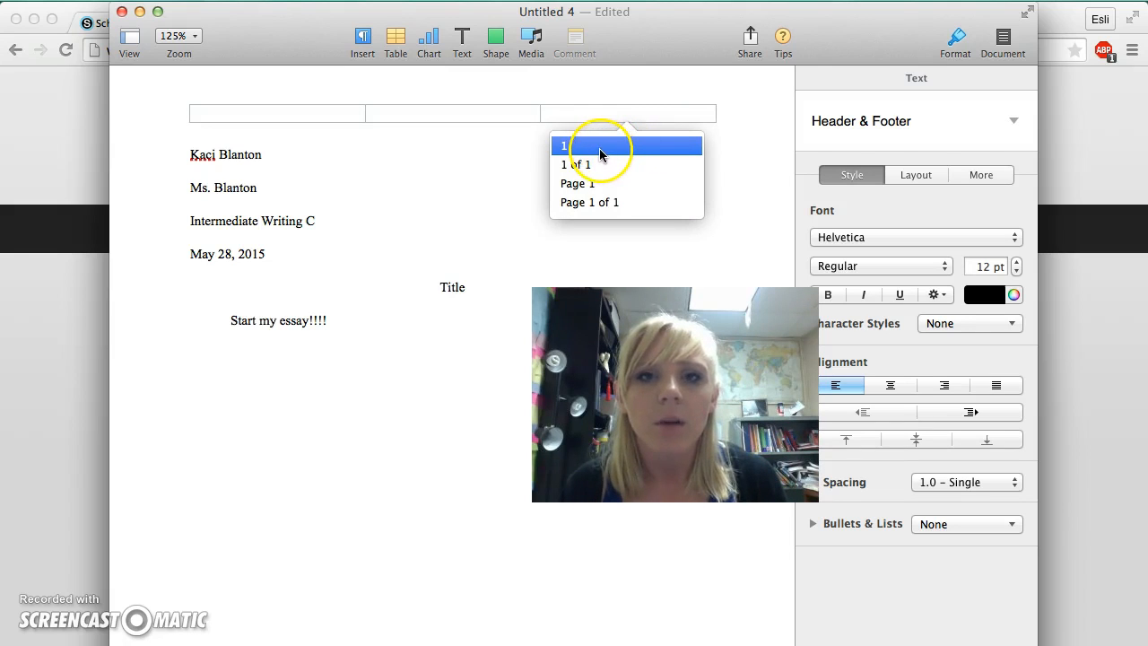
pyautogui.click(566, 145)
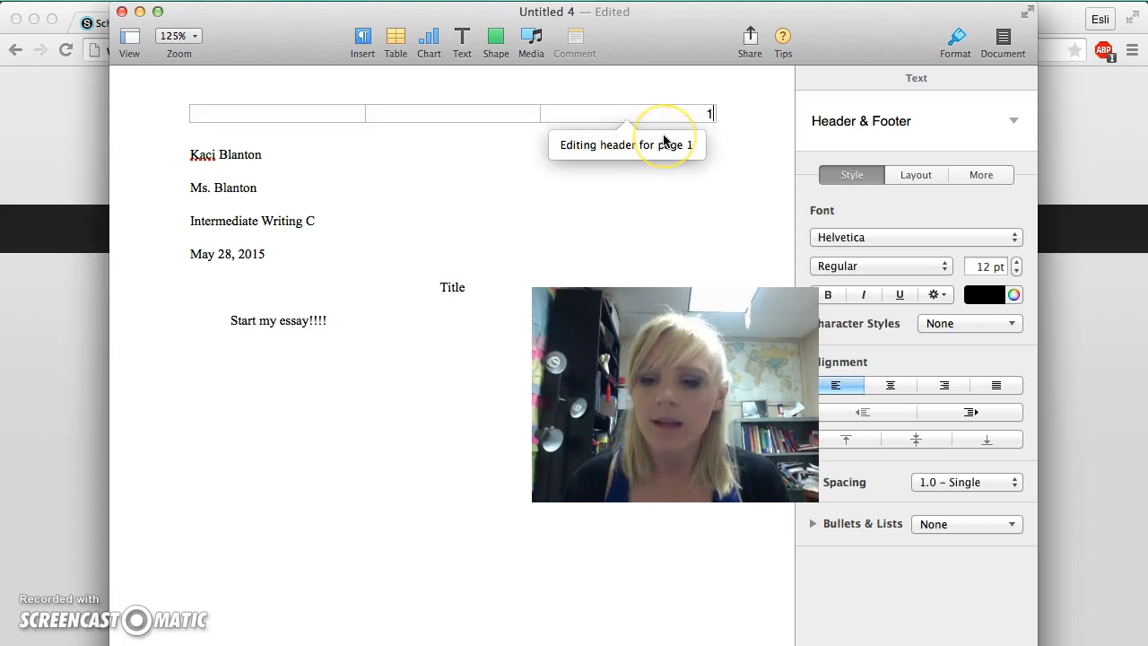
pyautogui.write('Blanton')
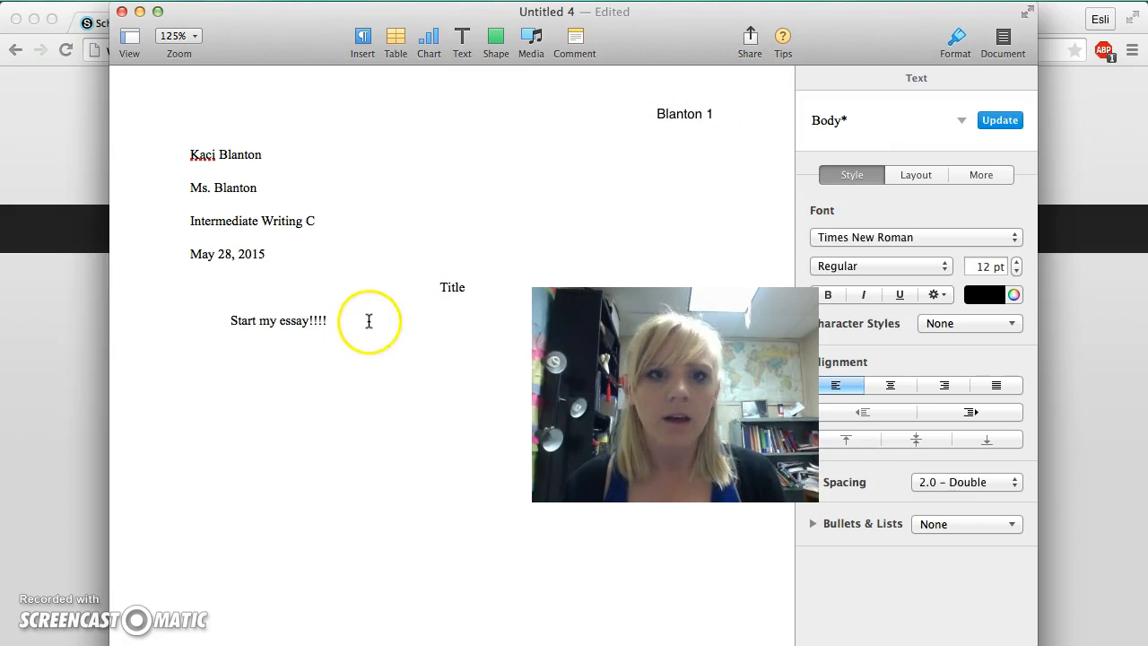
# Fill the body with gibberish placeholder text and view the second page's 'Blanton 2' header
pyautogui.write('iojioj')
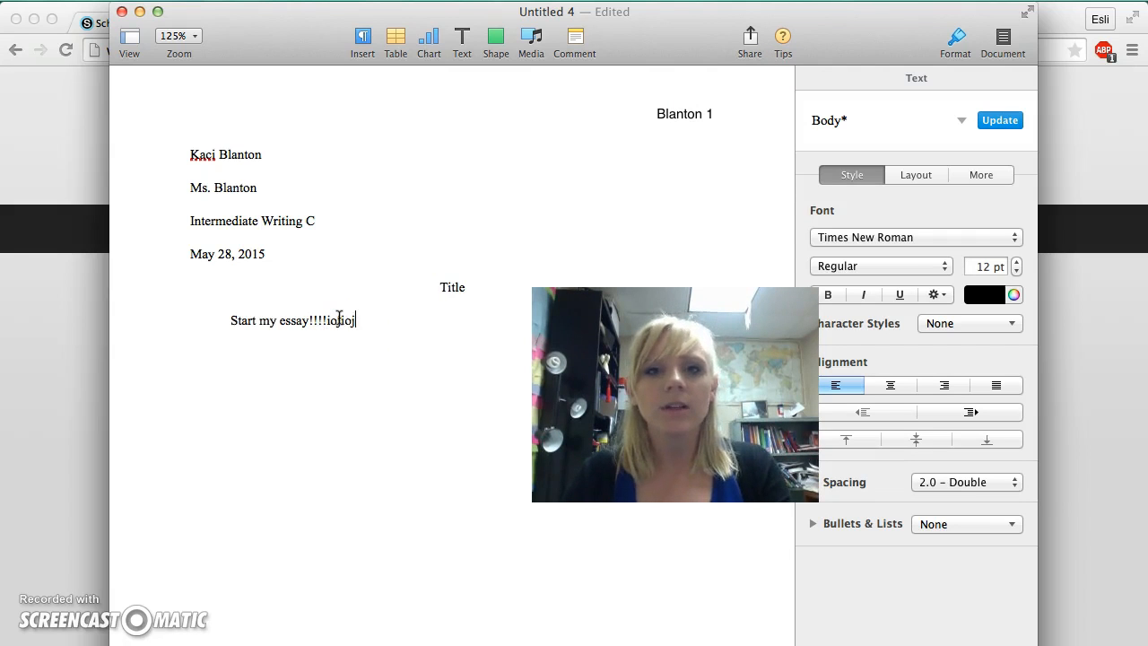
pyautogui.write('iohiowqhriohsfoihafioshfoiahfsoihfiosahfoihaiofshsioafho')
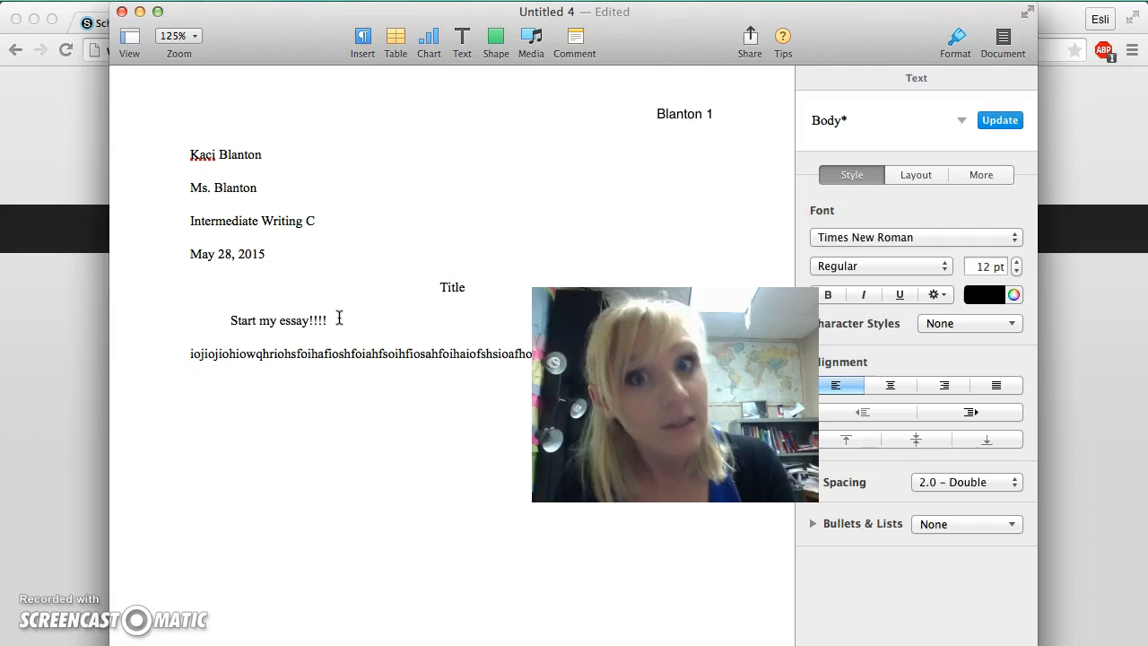
pyautogui.write('ifs')
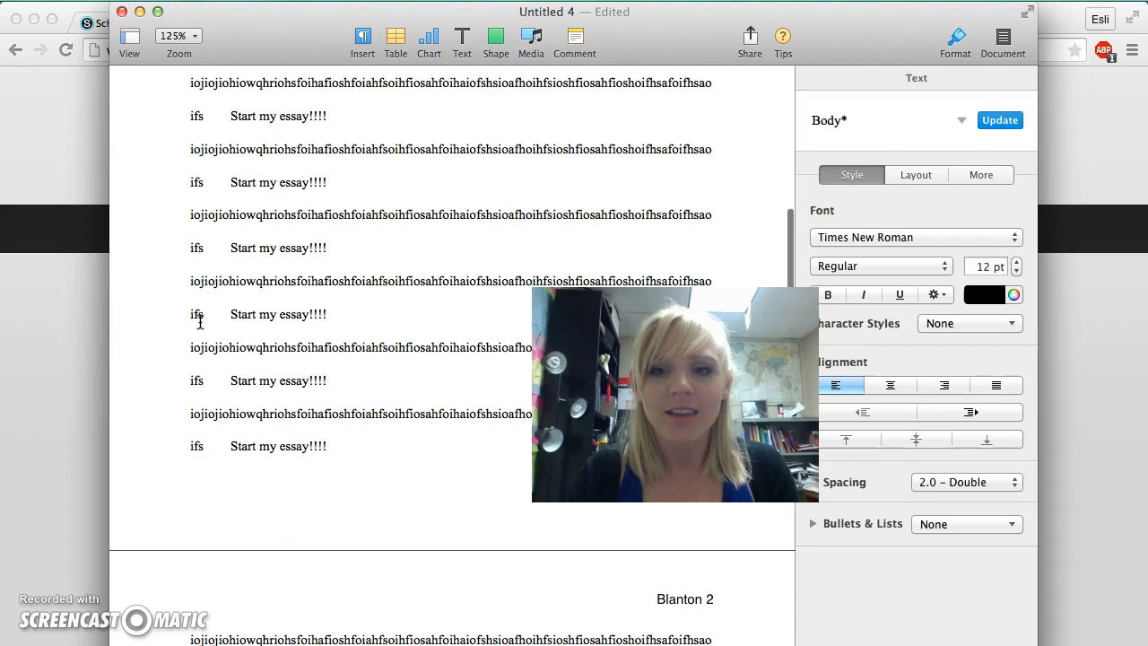
pyautogui.scroll(-3)
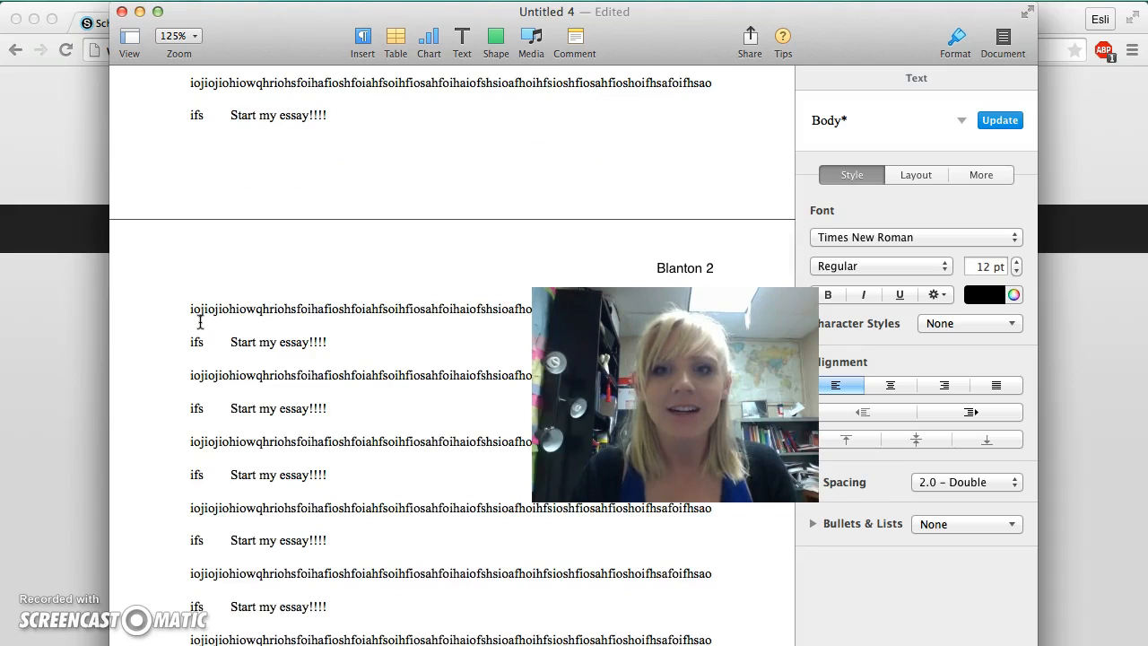